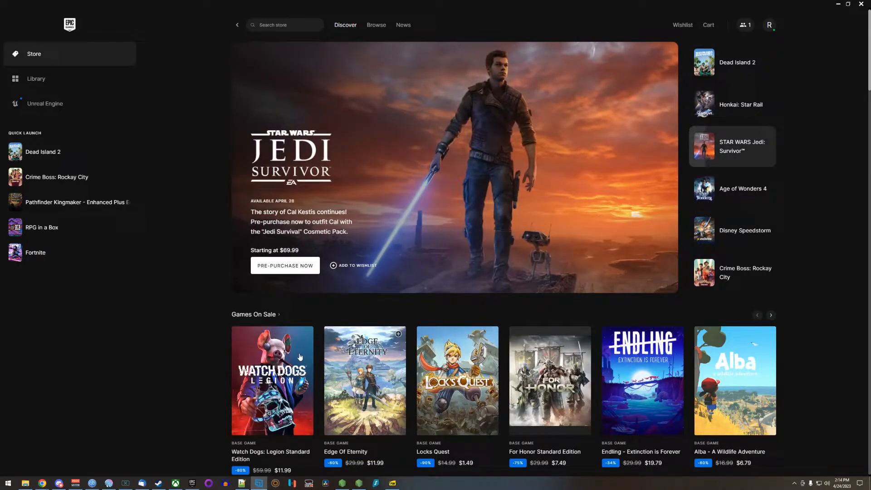
mouse_move(74, 422)
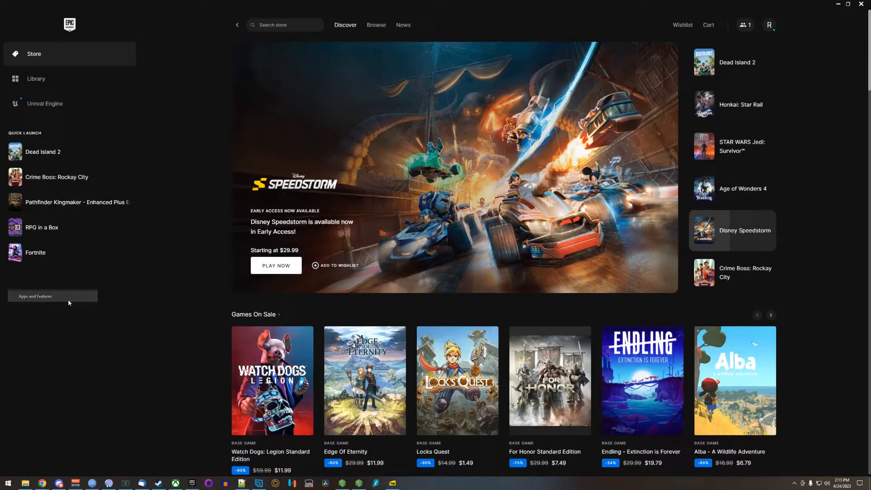
click(53, 296)
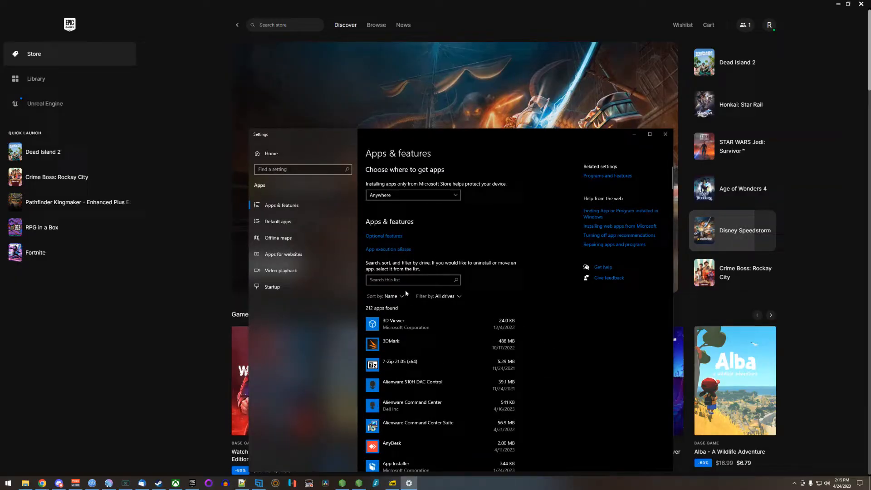
click(413, 280)
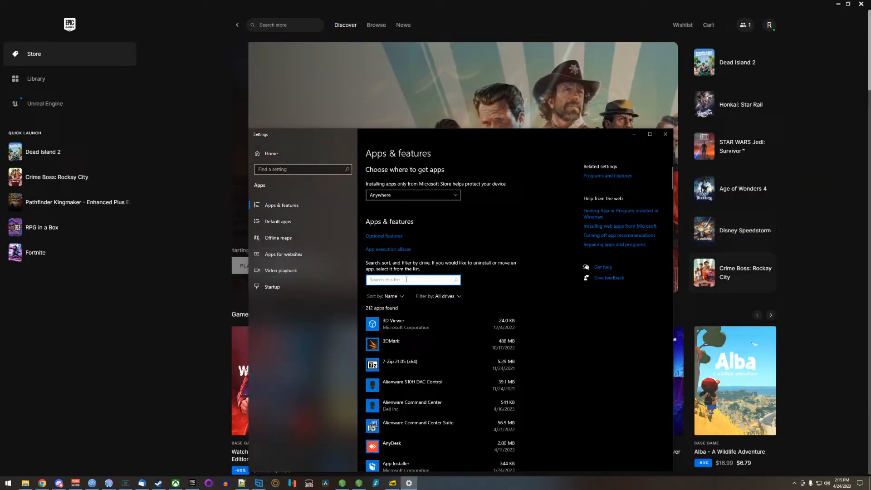
text(Epic)
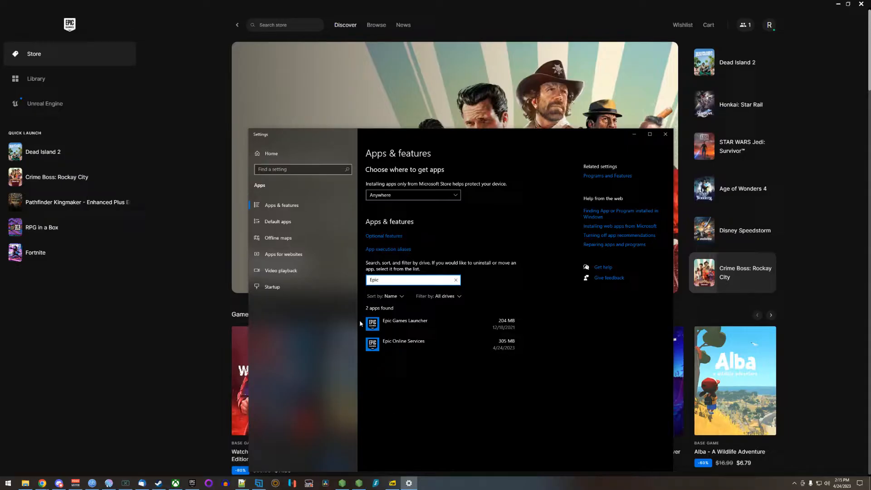
click(414, 345)
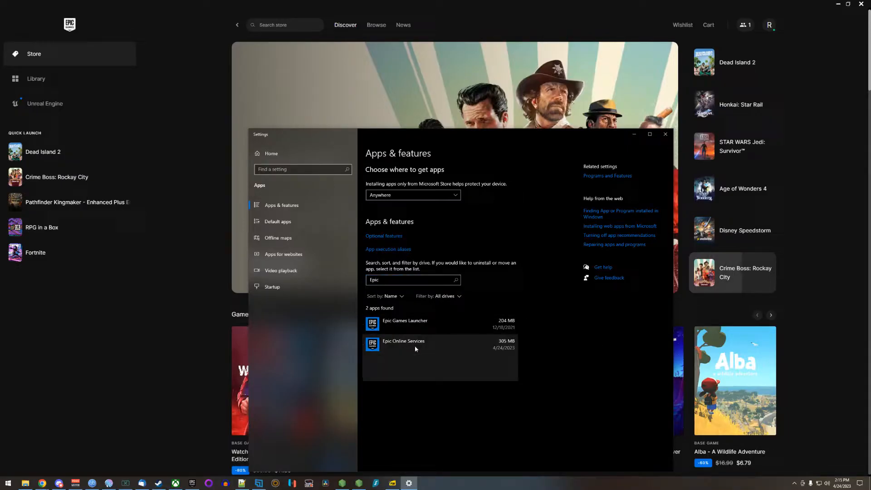
click(403, 344)
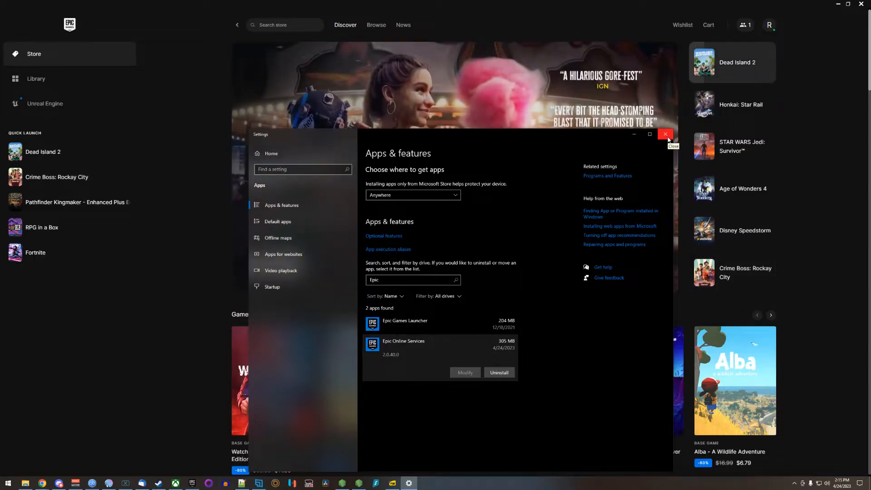
click(665, 134)
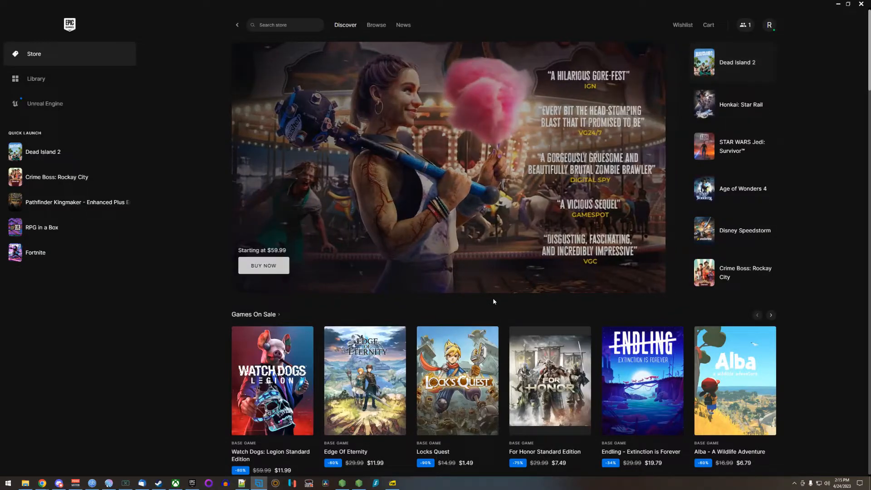
Quit Epic Games Launcher so only the Windows desktop remains
click(741, 104)
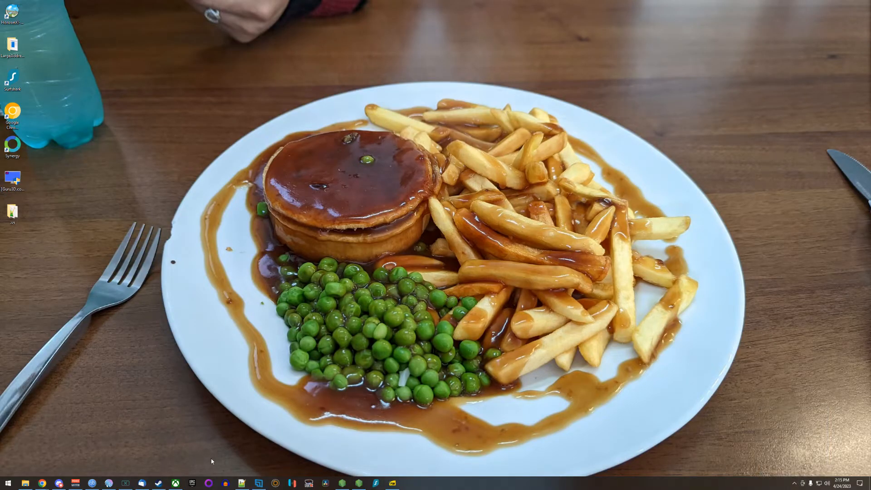
Relaunch Epic Games Launcher from the taskbar so its store page shows again
click(191, 481)
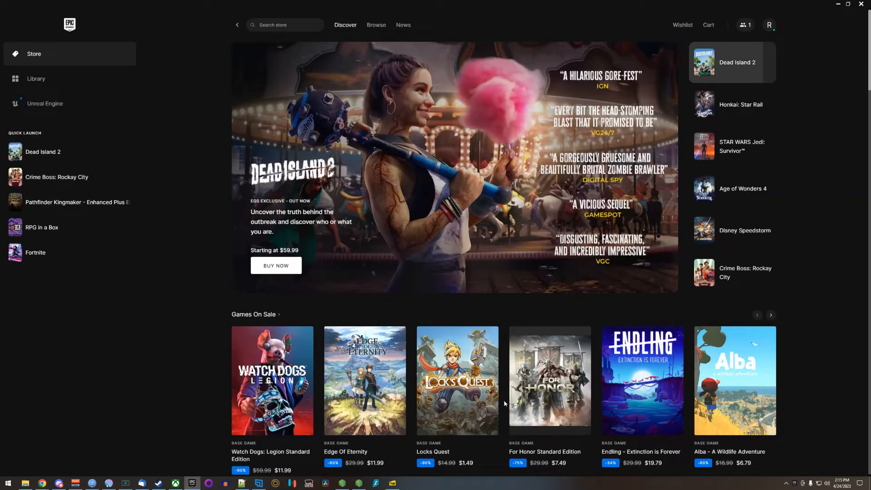
click(741, 104)
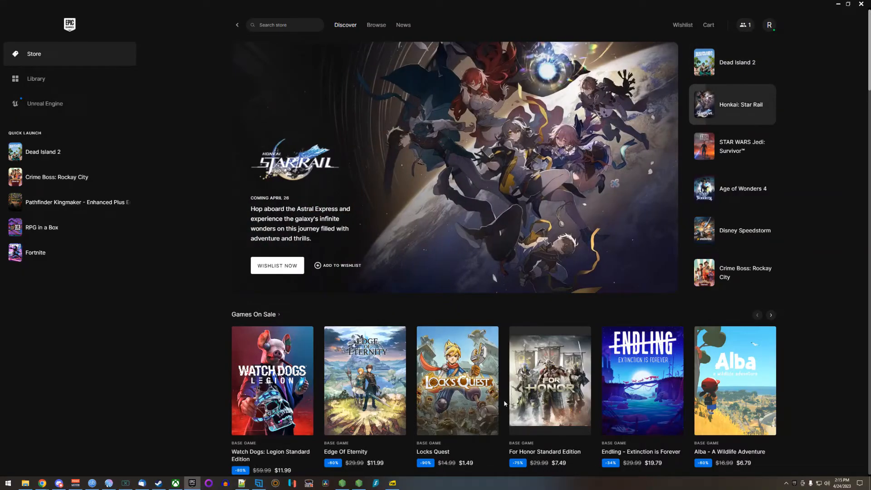